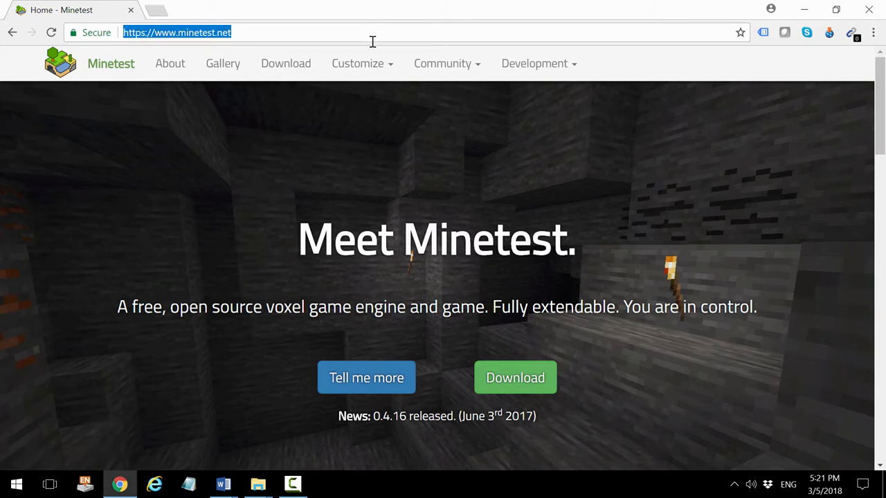
# Reach the minetest.net downloads page and scroll to the Windows 64-bit and 32-bit portable builds.
pyautogui.click(514, 376)
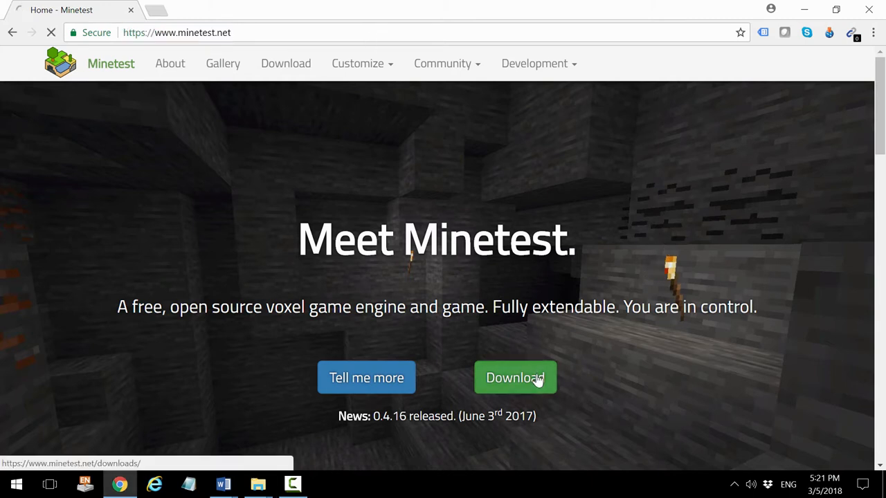
pyautogui.click(515, 377)
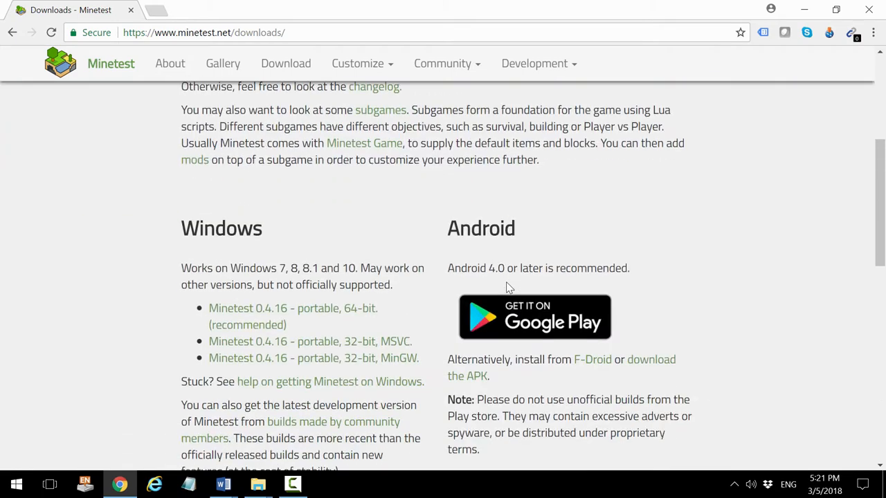
pyautogui.scroll(-3)
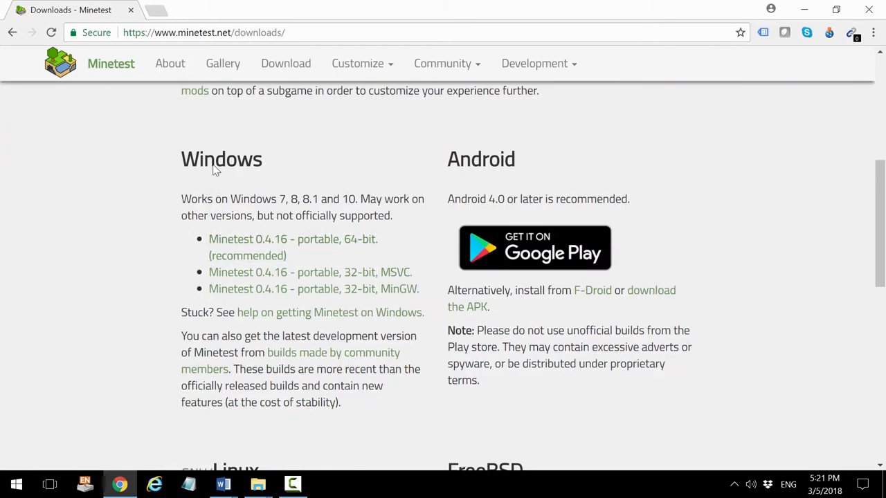
pyautogui.moveTo(256, 165)
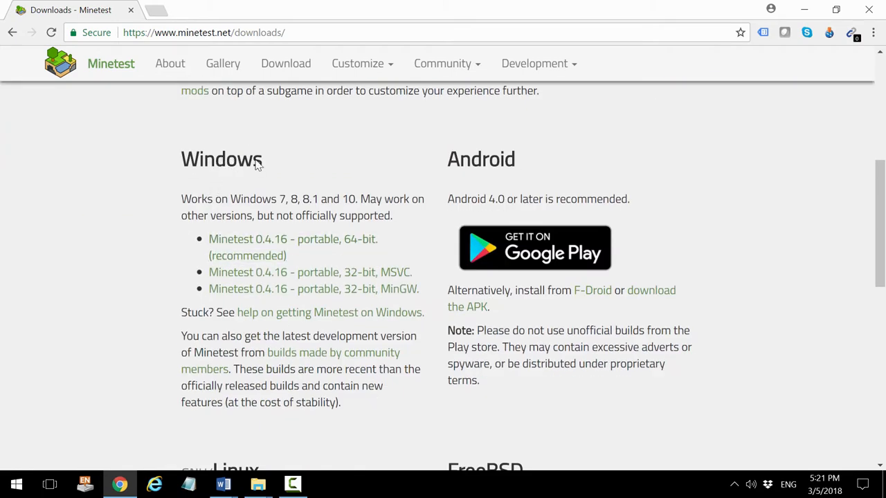
pyautogui.moveTo(294, 252)
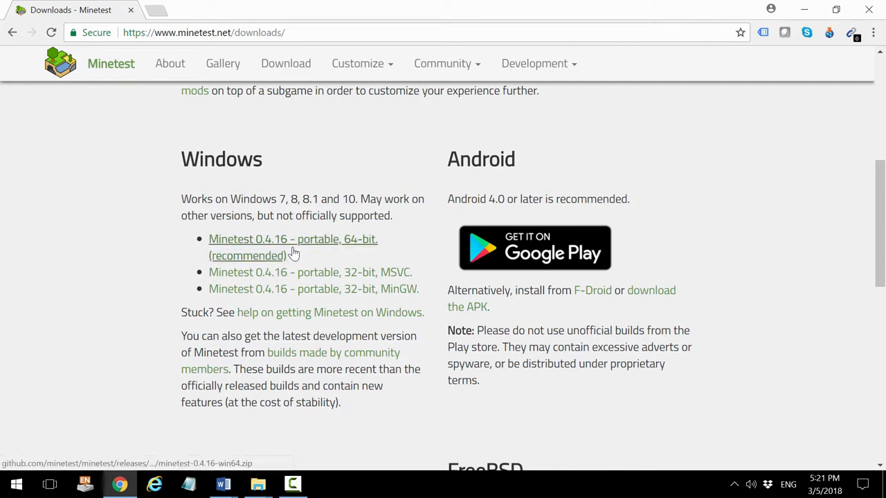
pyautogui.moveTo(331, 228)
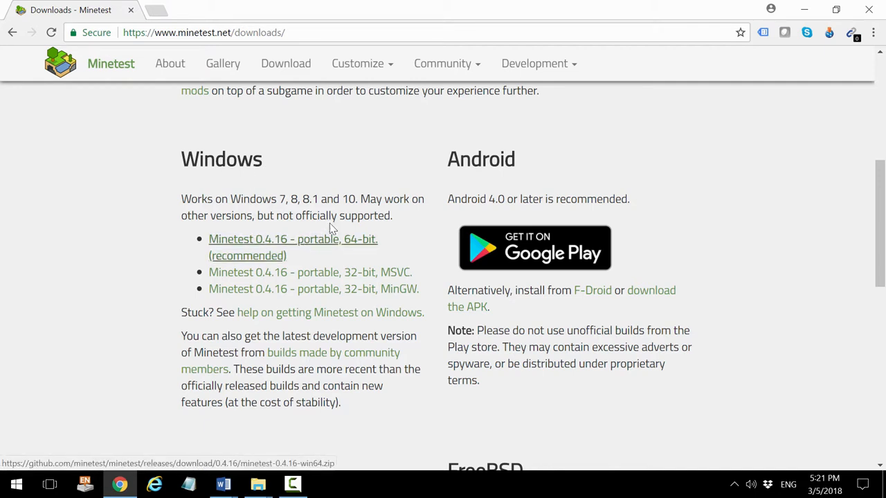
pyautogui.moveTo(349, 174)
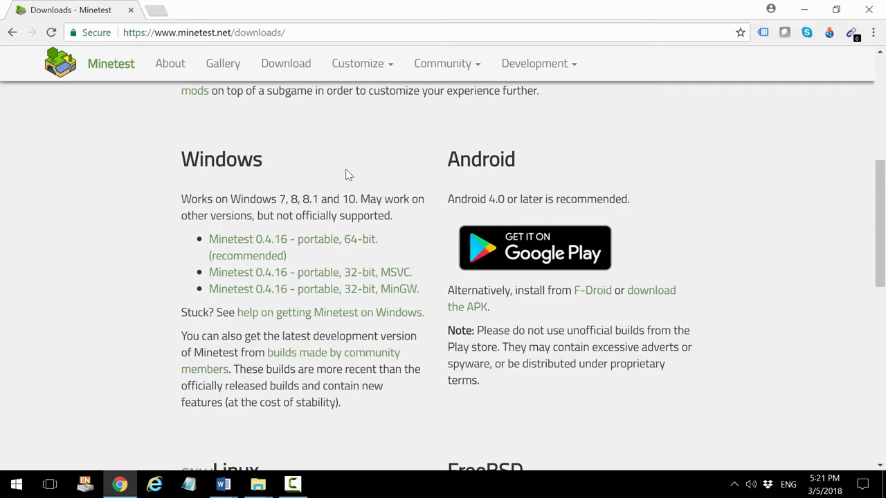
pyautogui.moveTo(407, 222)
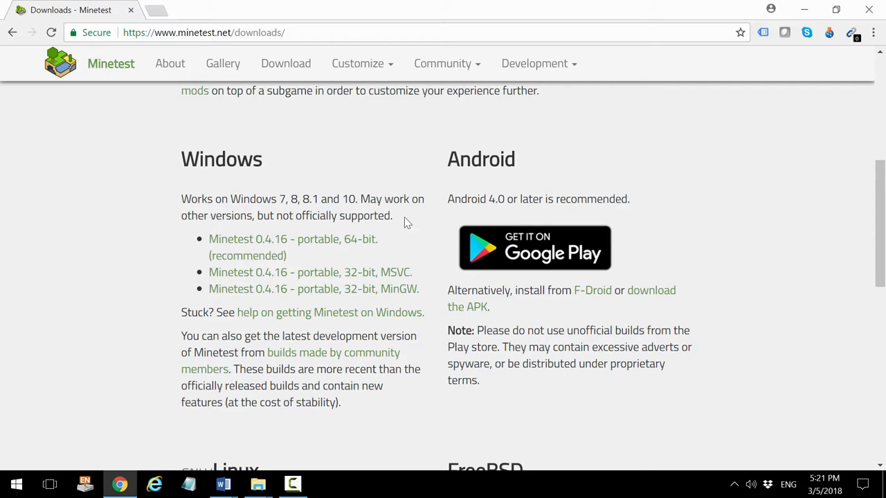
pyautogui.moveTo(260, 465)
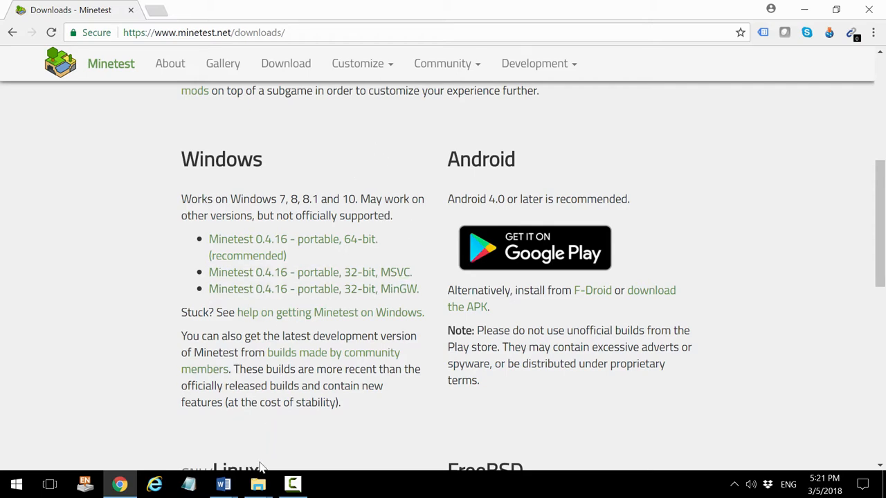
# Launch minetest.exe from the bin folder inside minetest-0.4.16-win32, bringing up the main menu.
pyautogui.click(257, 484)
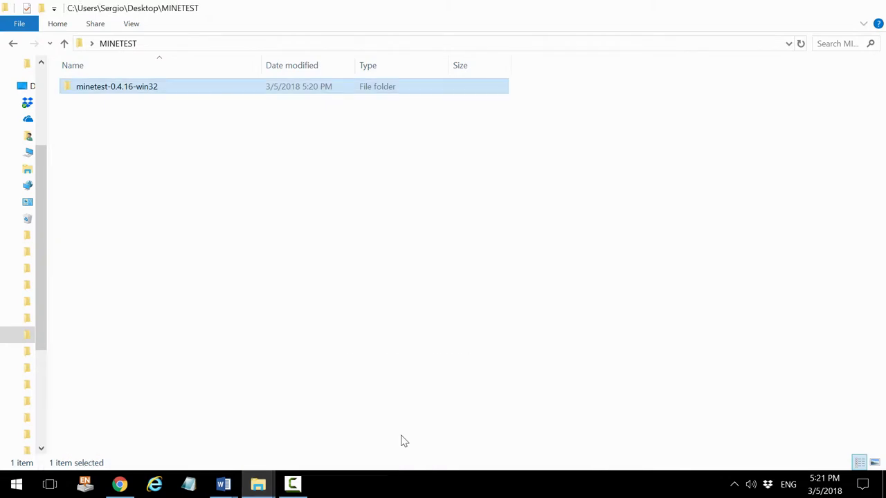
pyautogui.moveTo(141, 94)
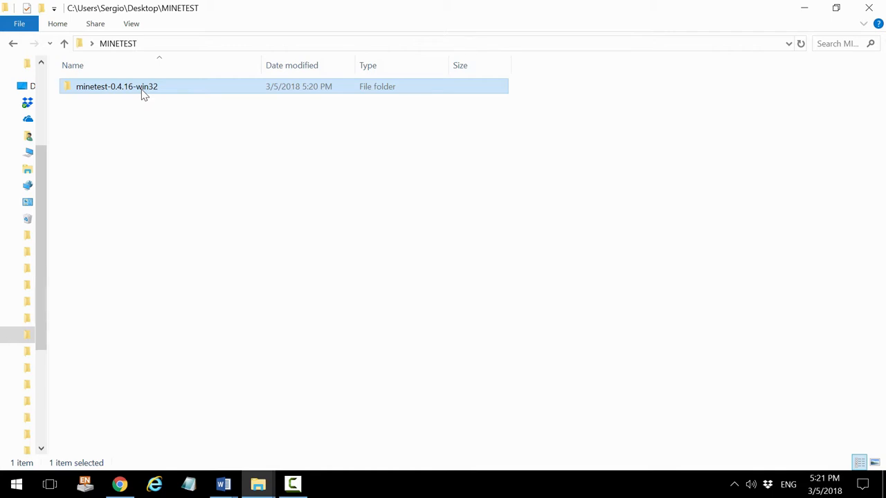
pyautogui.doubleClick(117, 85)
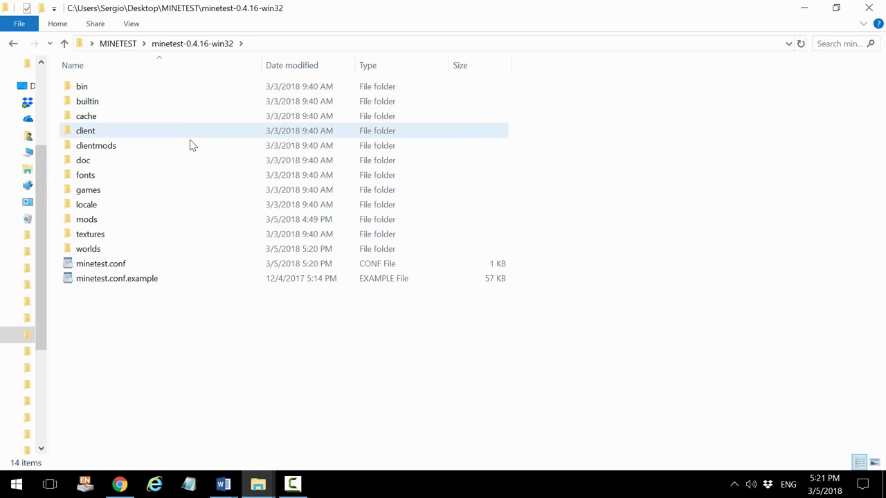
pyautogui.click(82, 86)
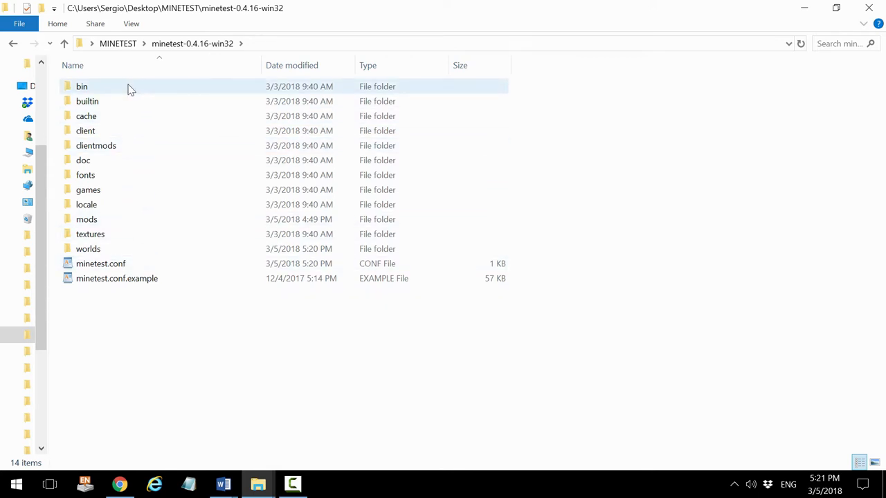
pyautogui.doubleClick(81, 86)
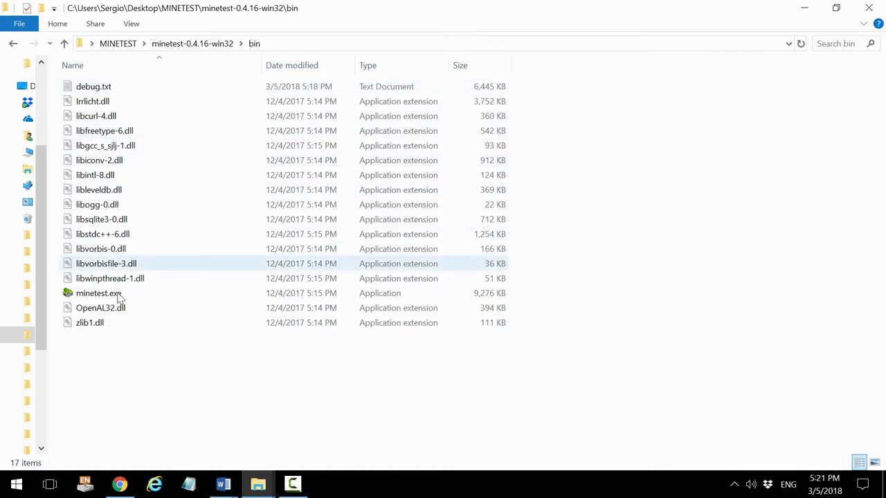
pyautogui.doubleClick(97, 293)
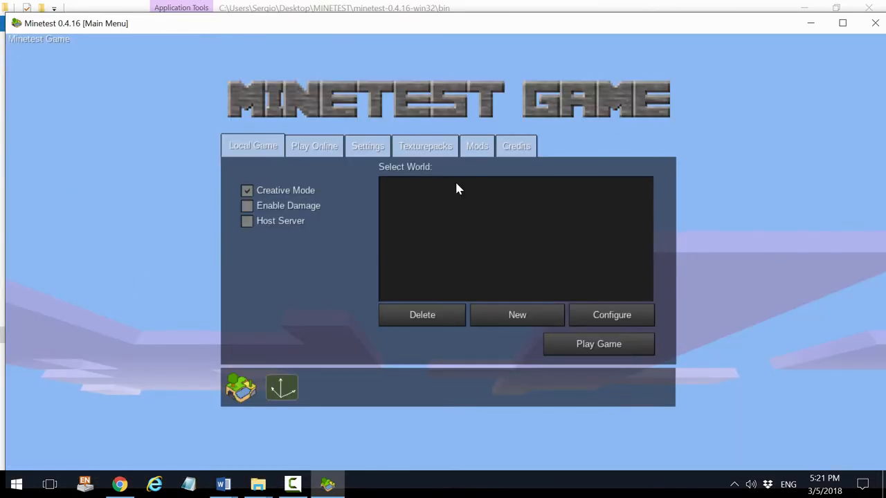
# Maximize the game window, enable Host Server, browse online servers, and return to Local Game.
pyautogui.click(841, 22)
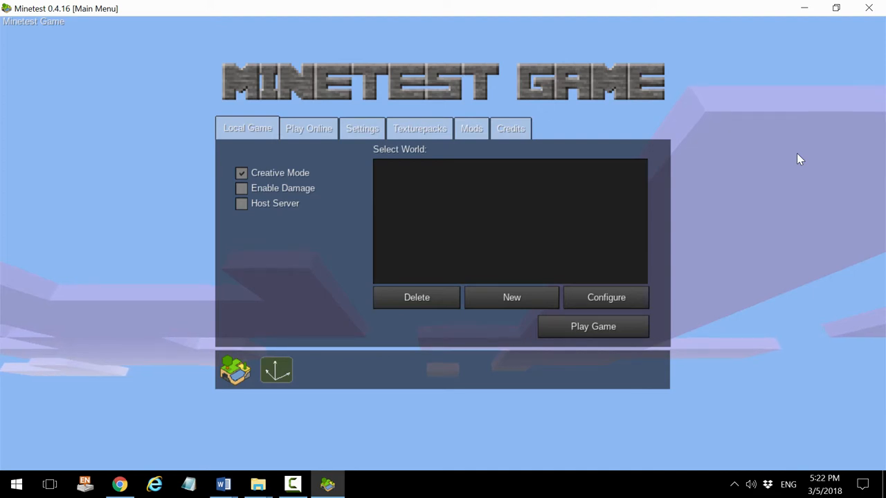
pyautogui.moveTo(709, 189)
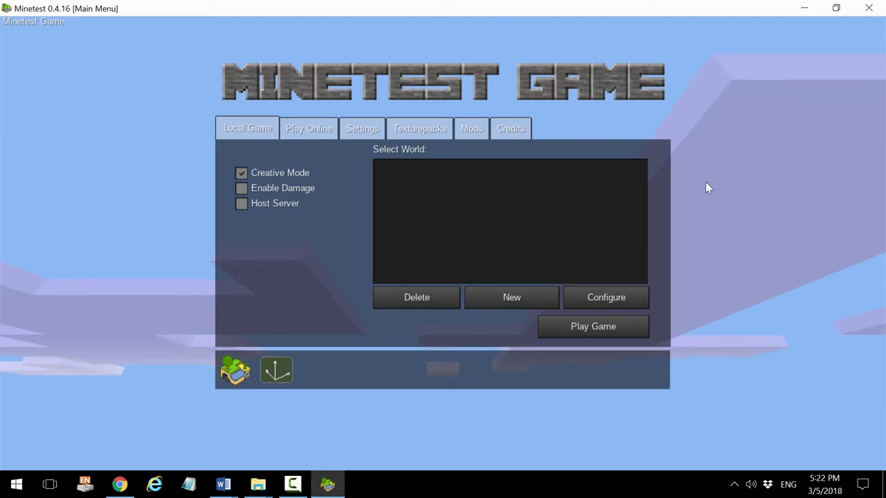
pyautogui.moveTo(288, 210)
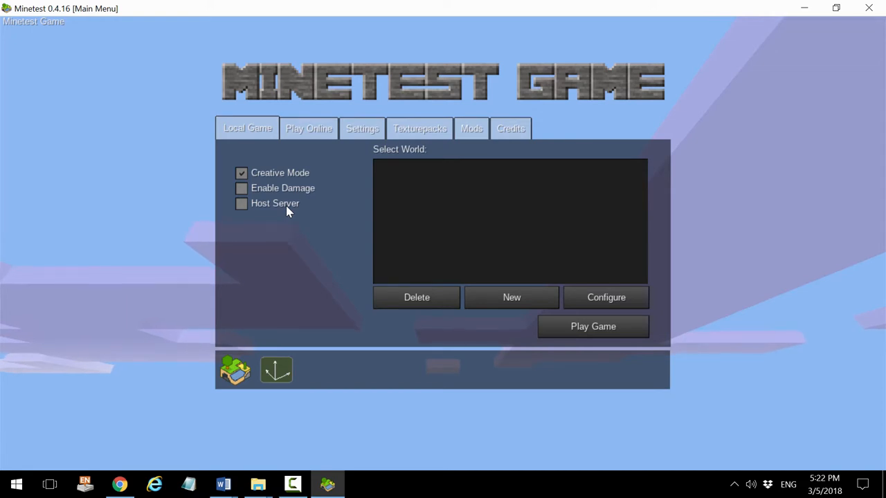
pyautogui.click(240, 202)
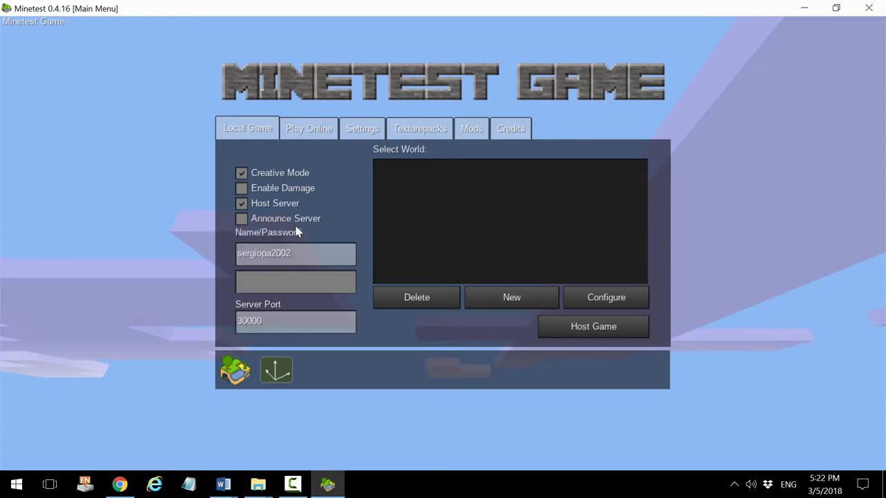
pyautogui.click(309, 129)
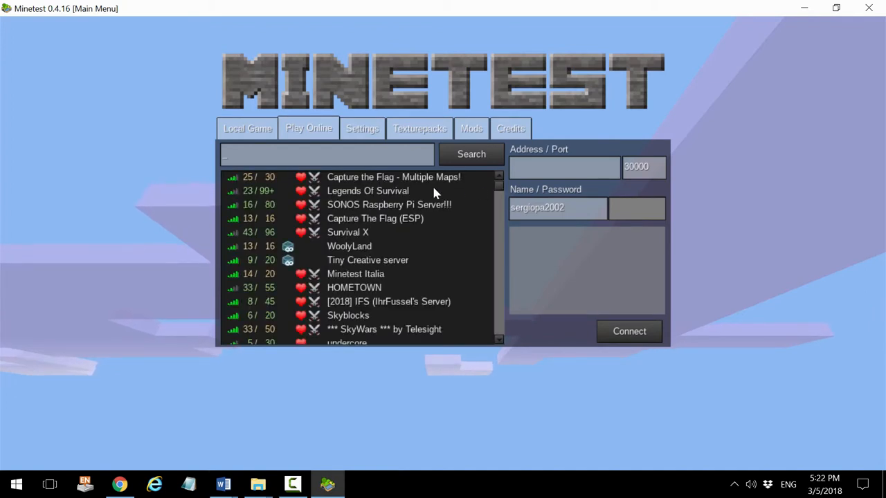
pyautogui.moveTo(255, 191)
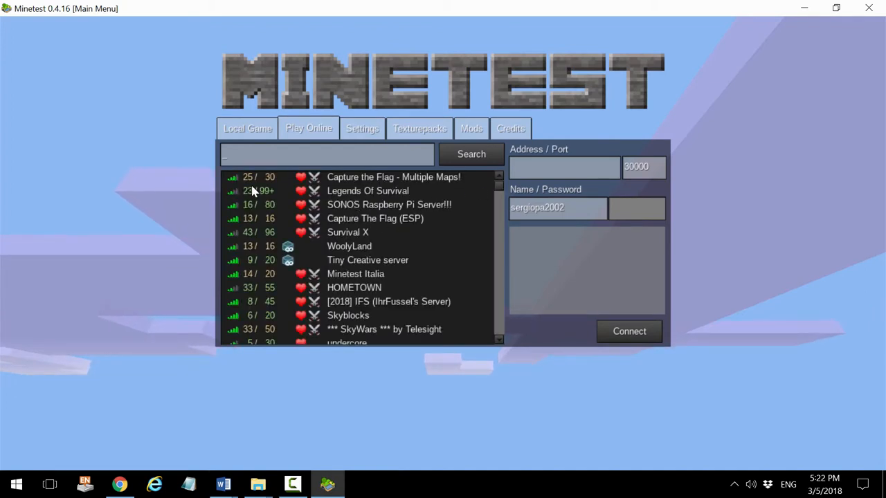
pyautogui.moveTo(346, 218)
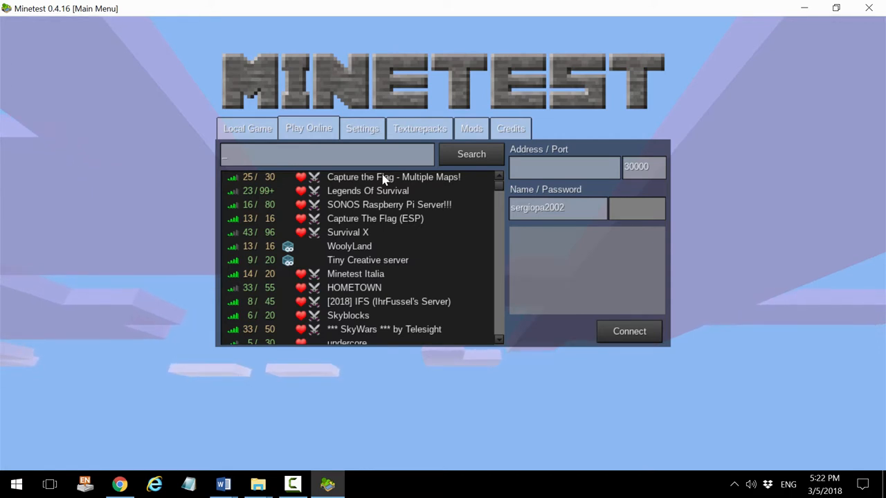
pyautogui.click(246, 128)
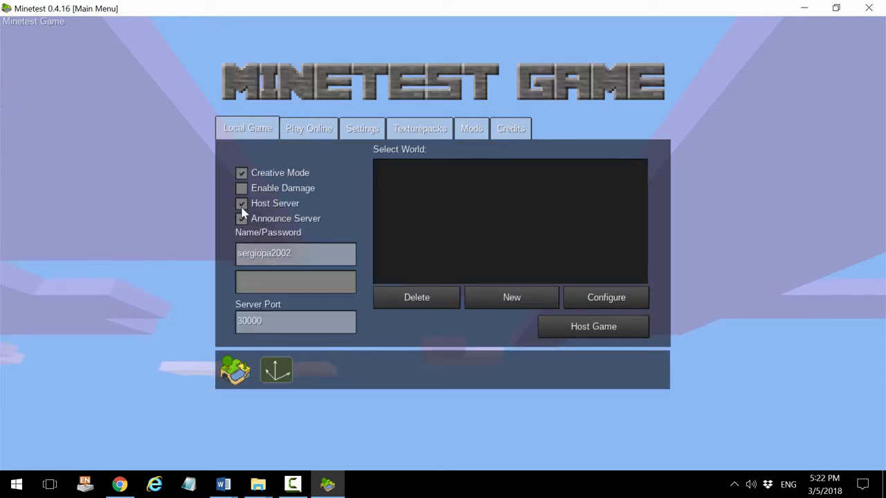
# Create a new world named Test using Minetest Game so it appears in the local world list.
pyautogui.click(511, 297)
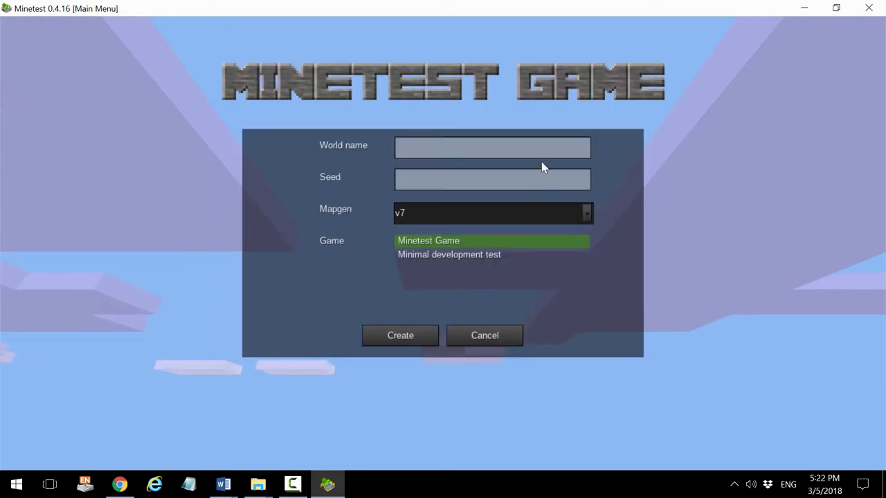
pyautogui.write('Test')
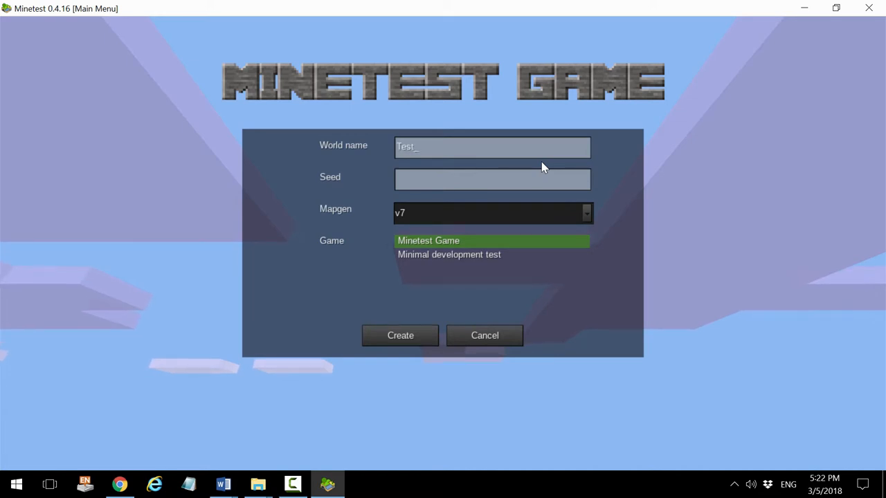
pyautogui.moveTo(568, 180)
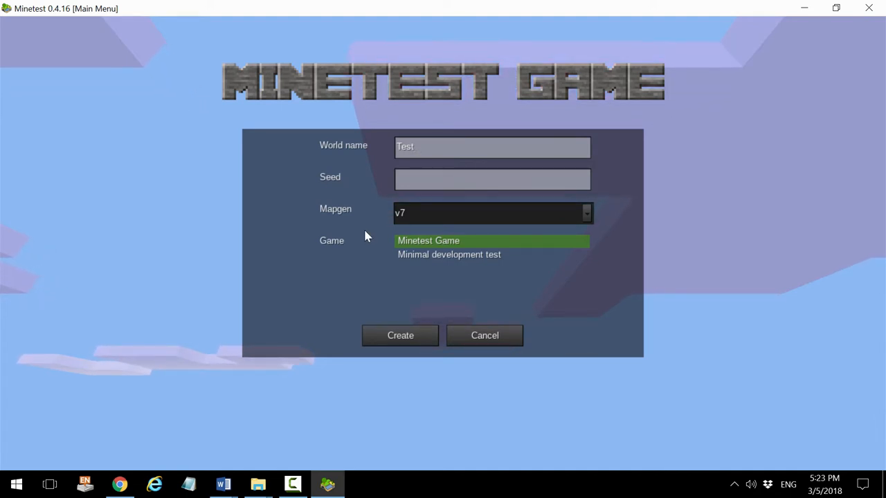
pyautogui.click(493, 213)
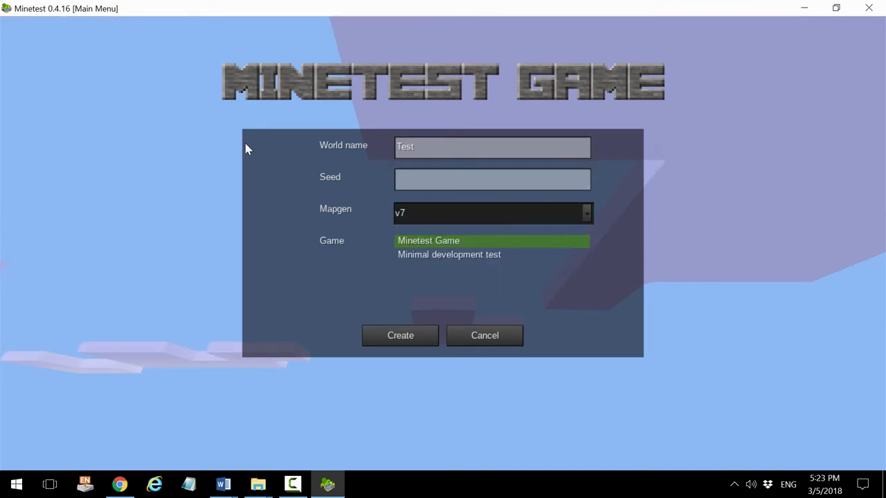
pyautogui.moveTo(423, 344)
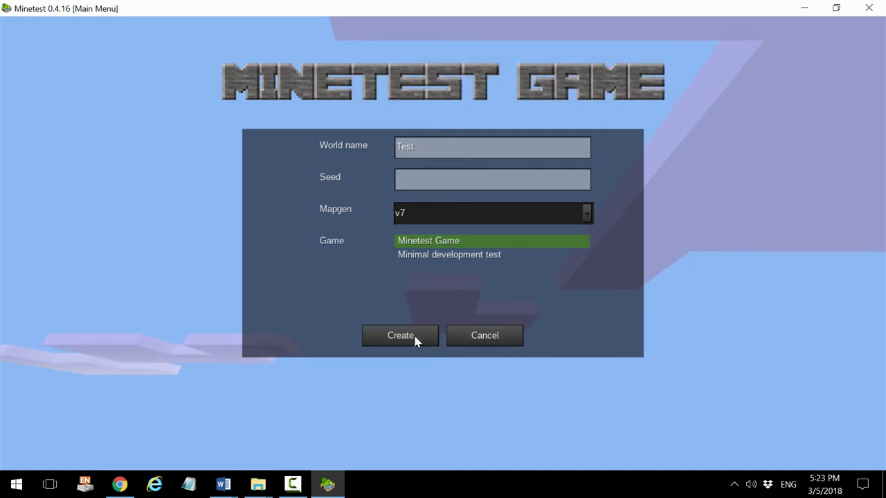
pyautogui.click(400, 336)
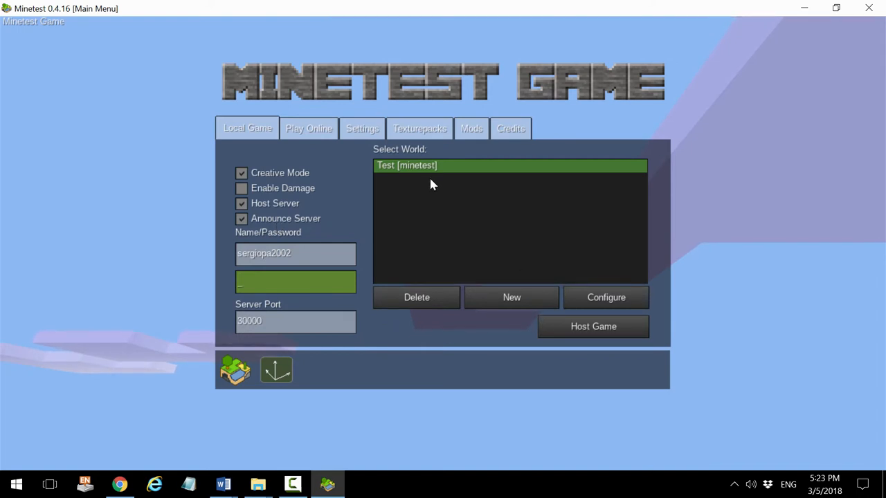
pyautogui.moveTo(617, 325)
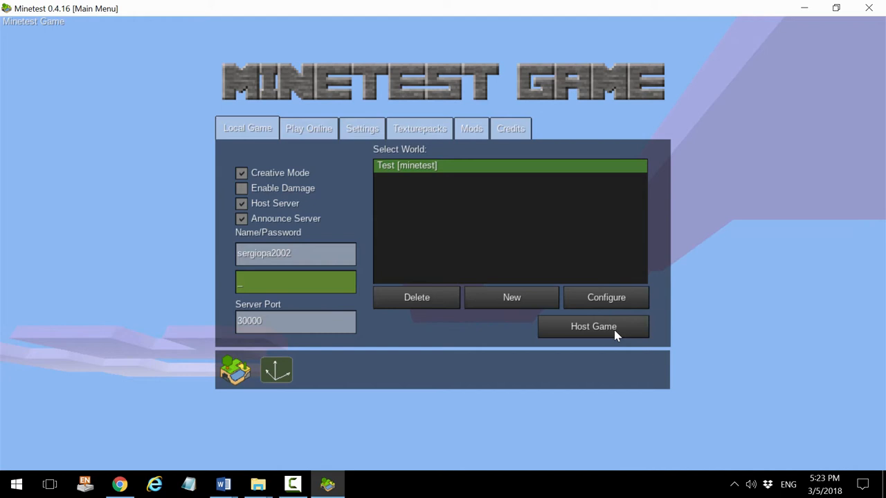
# Disable Host Server, enter the Test world as singleplayer creative, and bring up the pause menu.
pyautogui.click(241, 203)
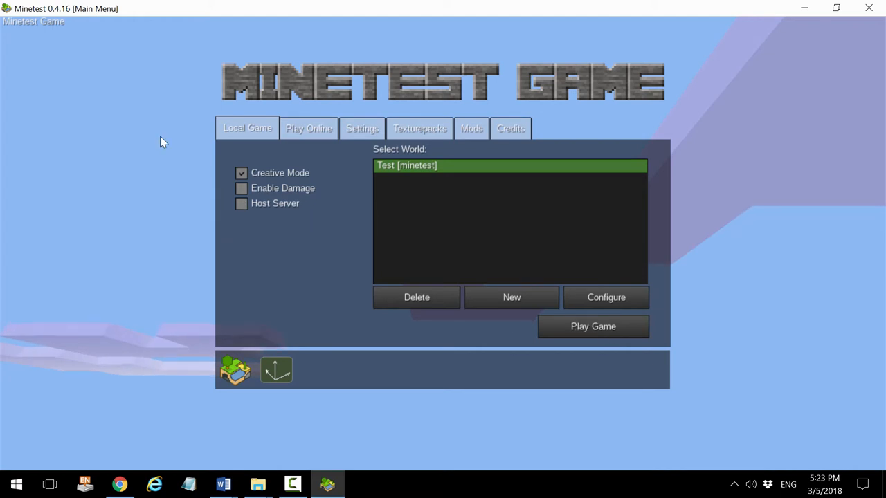
pyautogui.click(593, 326)
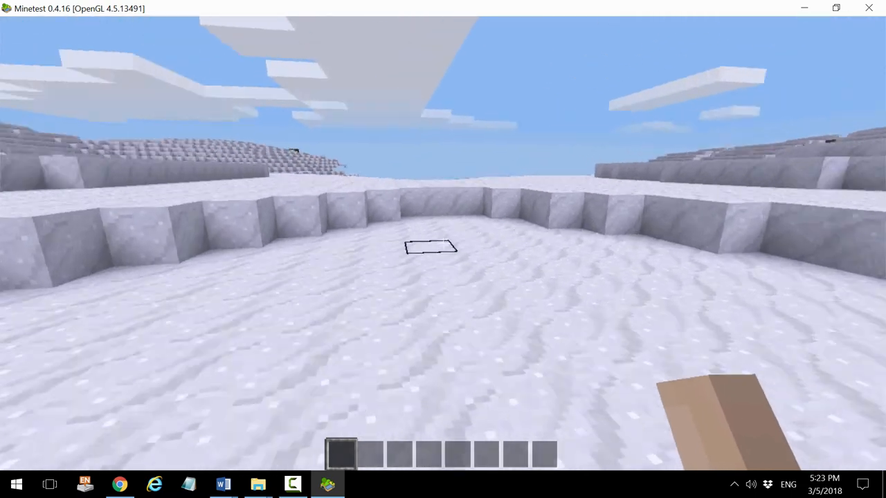
pyautogui.press('Escape')
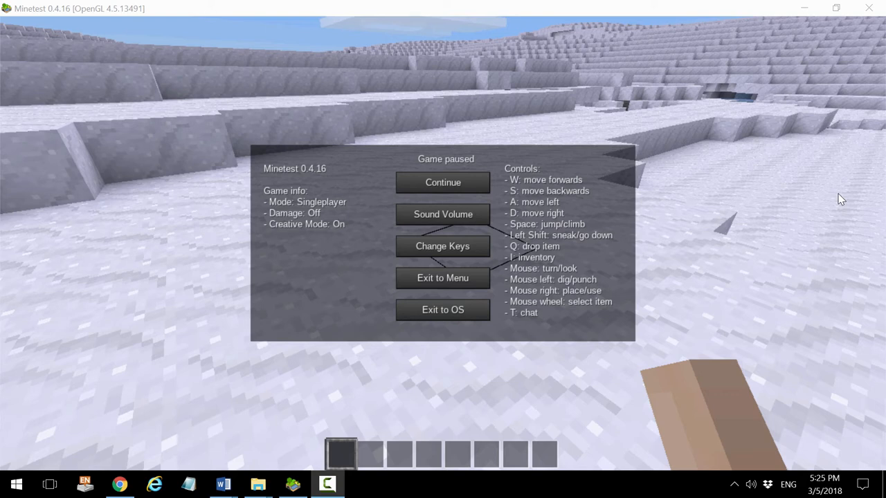
pyautogui.moveTo(700, 246)
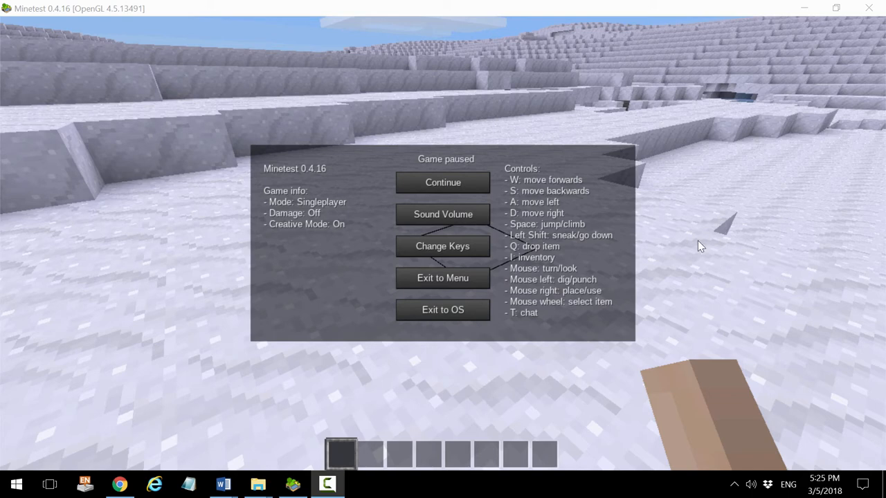
pyautogui.click(443, 183)
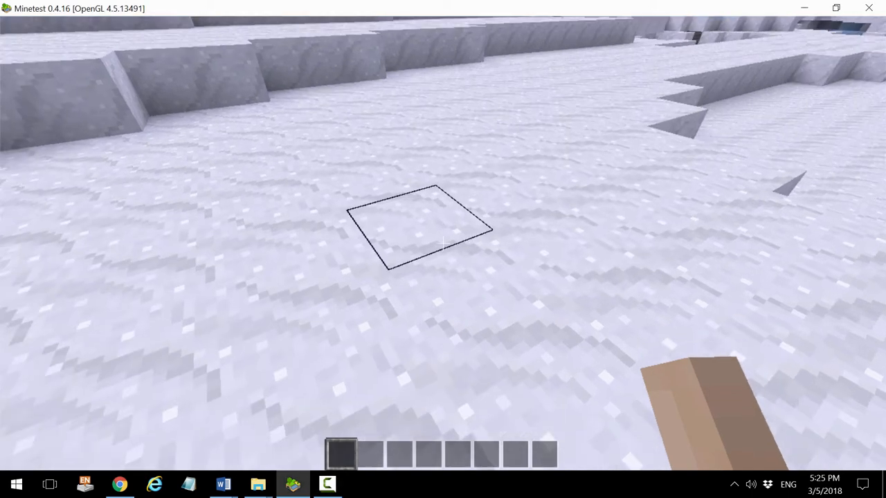
# From the creative inventory's All tab, drag an Aspen Tree block into the first inventory slot.
pyautogui.press('i')
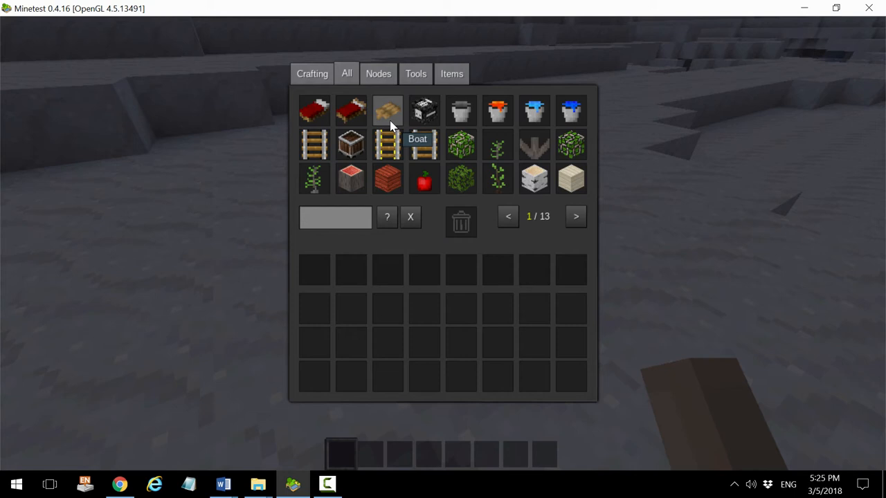
pyautogui.moveTo(426, 114)
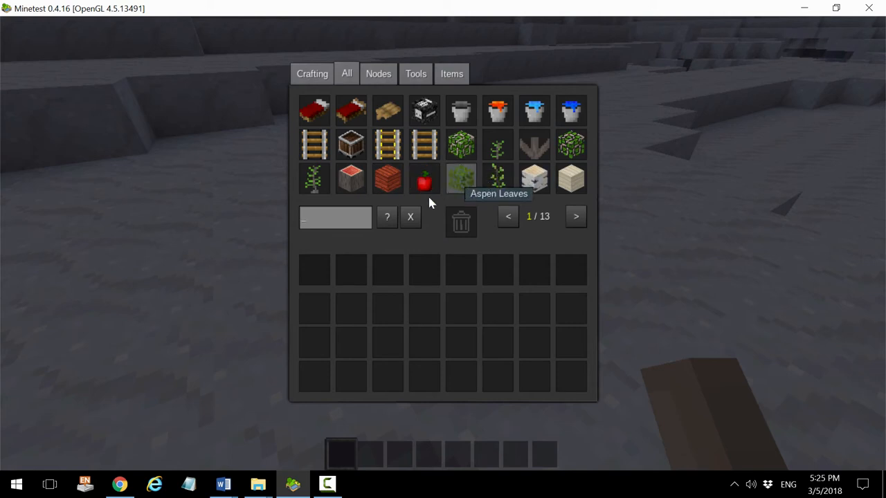
pyautogui.moveTo(531, 181)
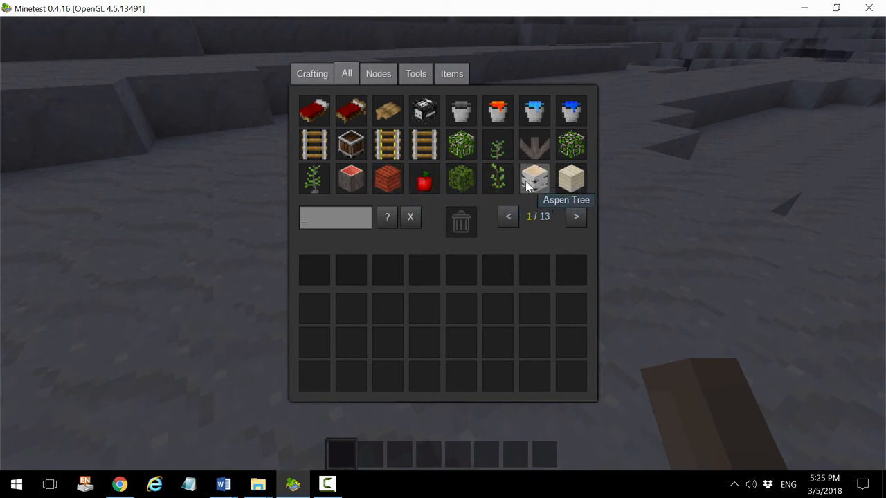
pyautogui.moveTo(535, 179); pyautogui.dragTo(313, 270)
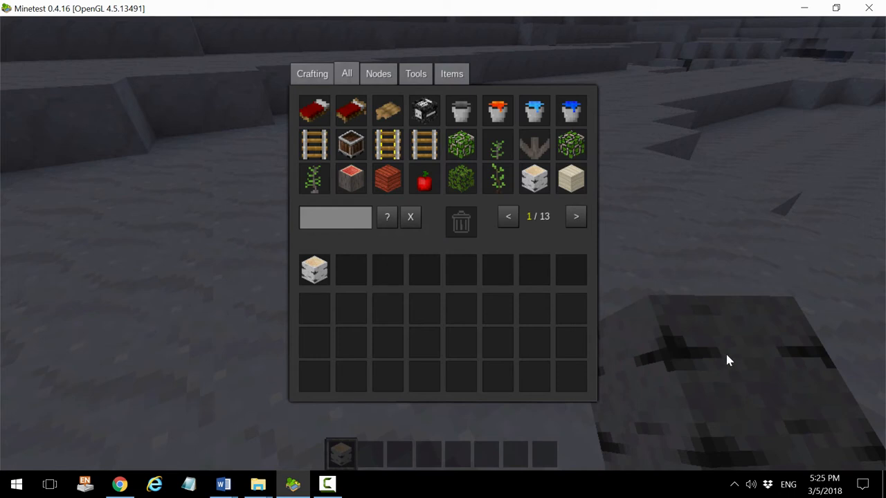
pyautogui.moveTo(678, 360)
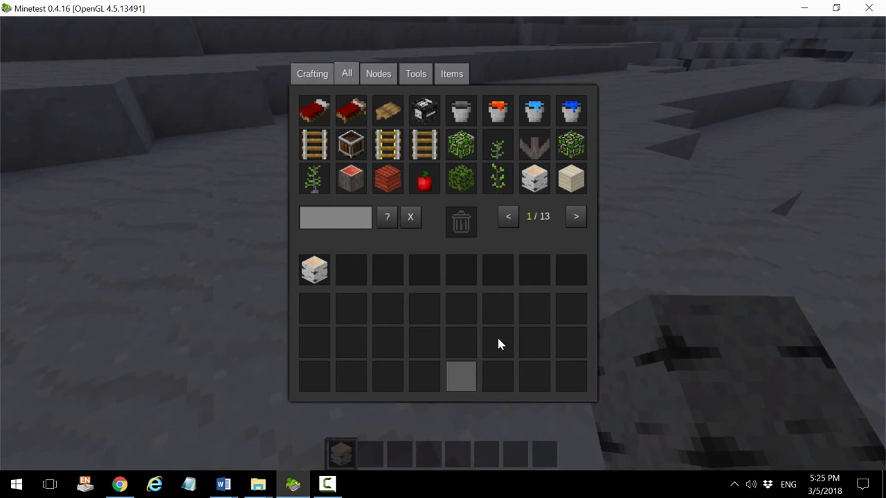
pyautogui.moveTo(416, 185)
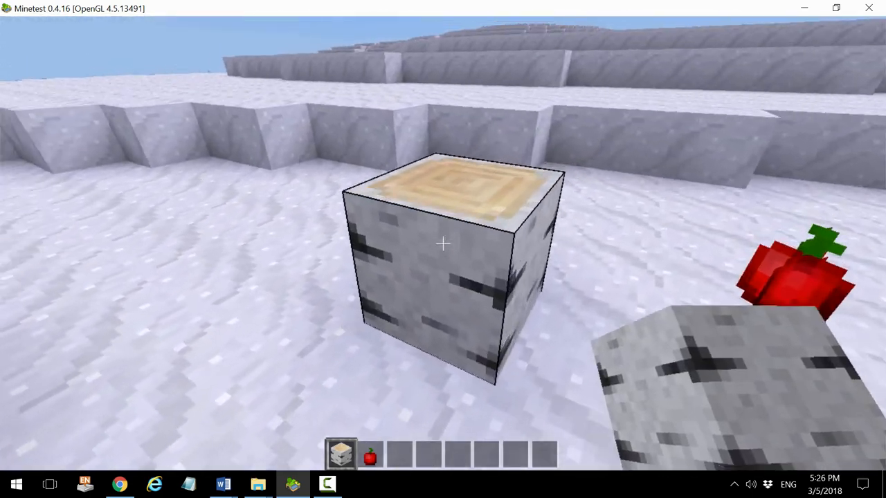
# Place the Aspen Tree block on the snowy ground with an apple kept in the hotbar.
pyautogui.click(442, 244)
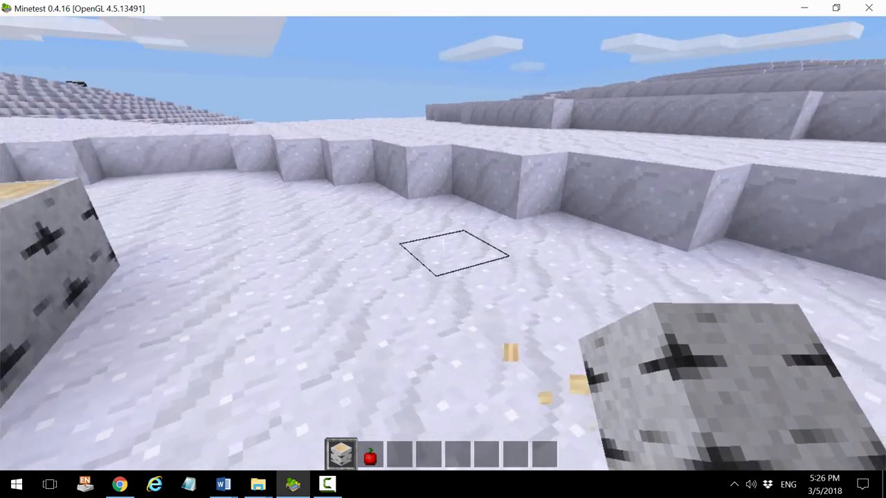